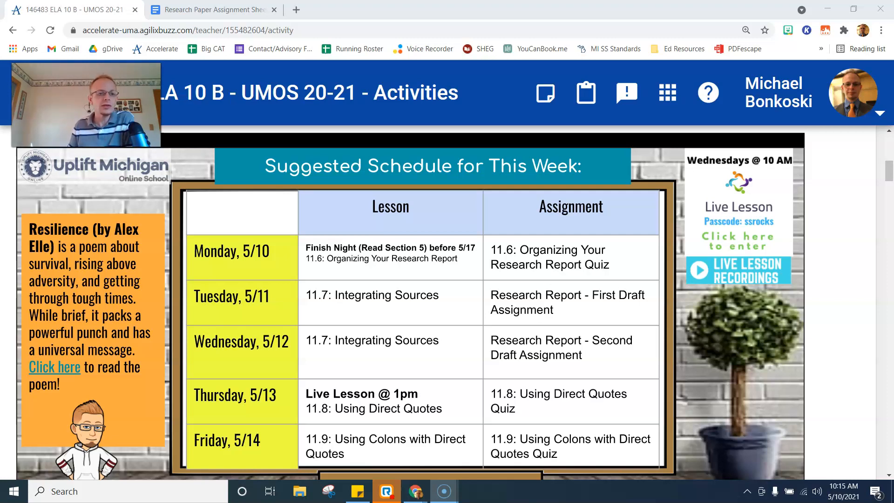
Glance at the research paper assignment sheet, then return to the Accelerate course activities page
{"action": "left_click", "coordinate": [210, 10]}
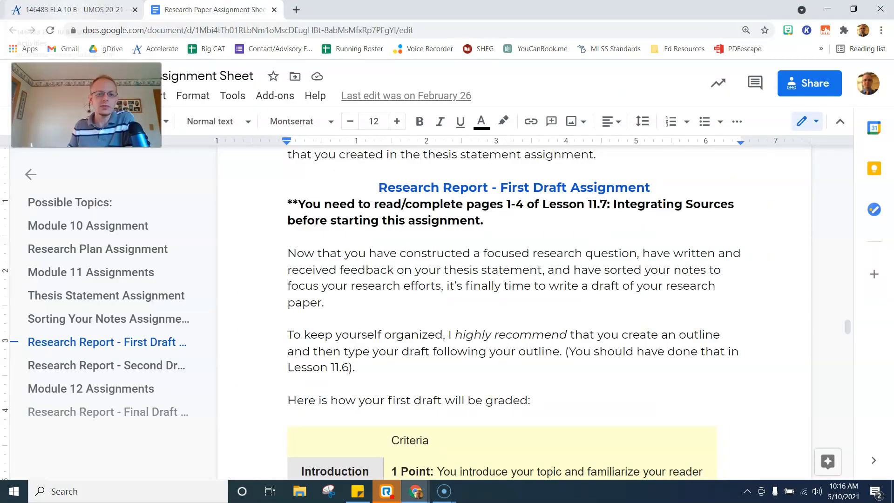
{"action": "left_click", "coordinate": [68, 9]}
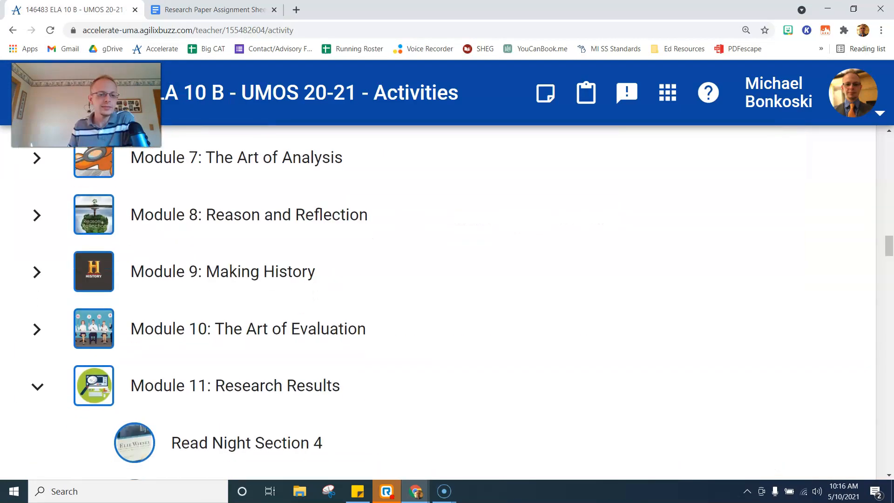
Expand Module 10: The Art of Evaluation to the Research Paper Assignment Sheet, then view it in Google Docs
{"action": "left_click", "coordinate": [36, 329]}
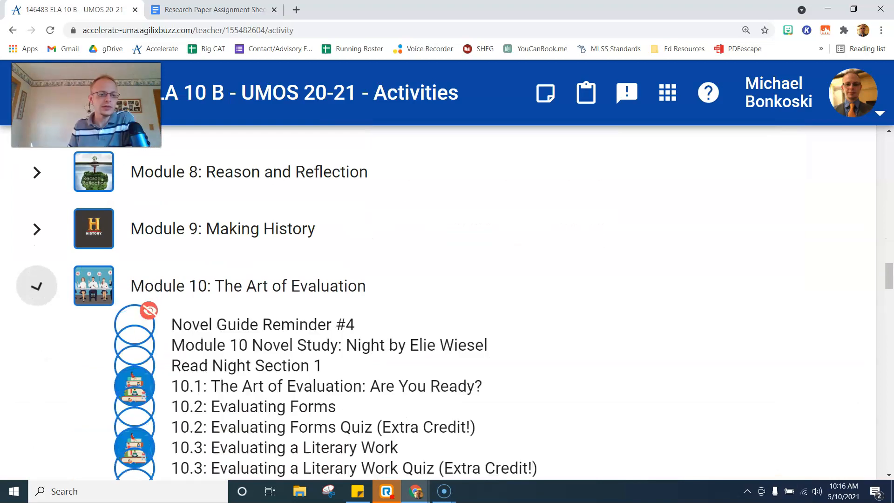
{"action": "scroll", "scroll_direction": "down", "scroll_amount": 3}
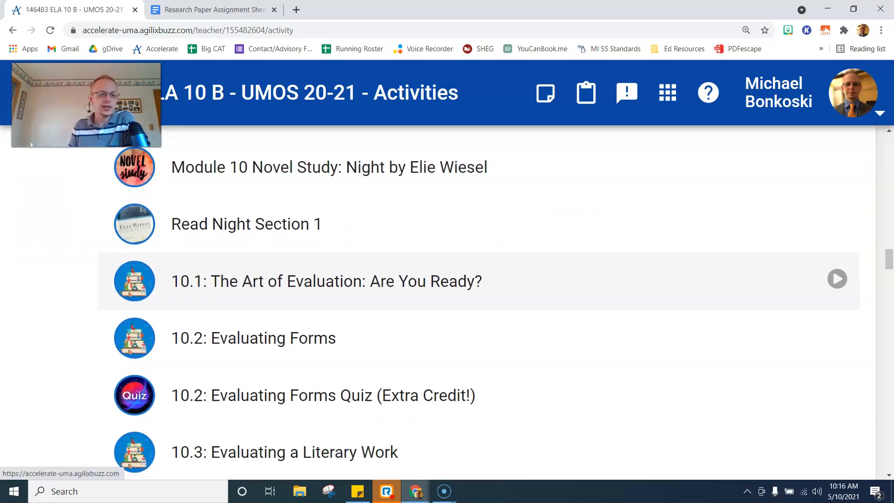
{"action": "scroll", "scroll_direction": "down", "scroll_amount": 3}
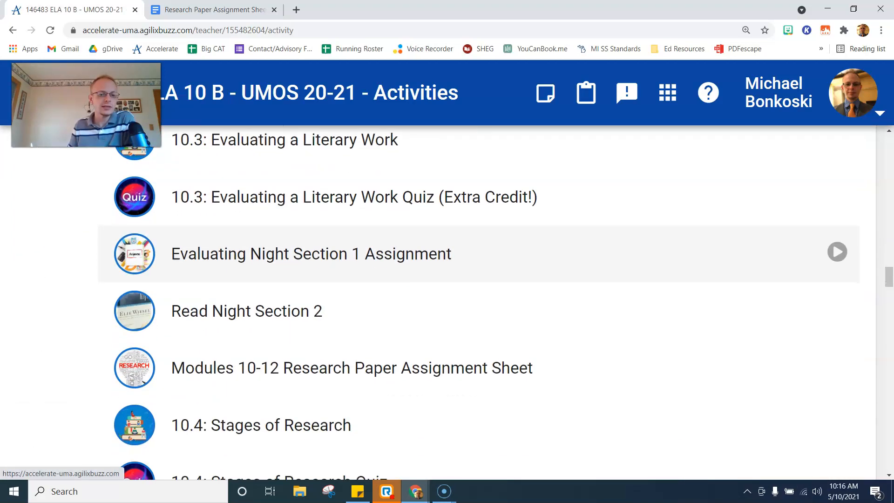
{"action": "scroll", "scroll_direction": "down", "scroll_amount": 3}
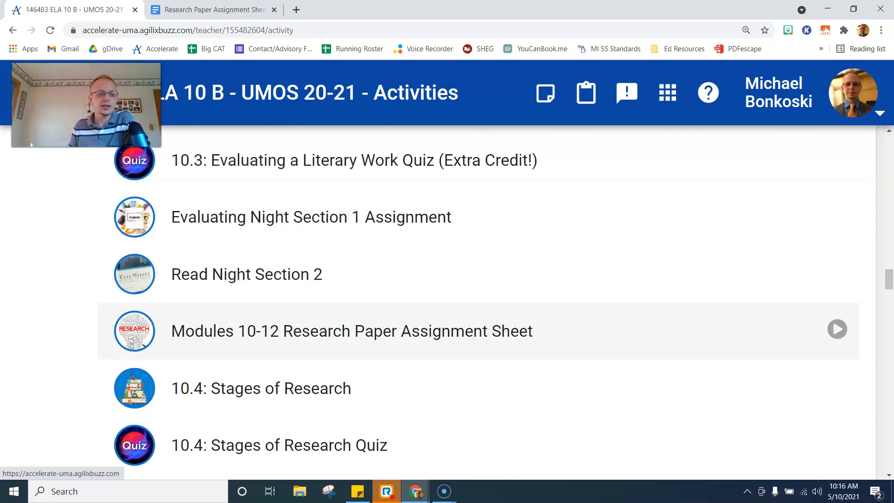
{"action": "mouse_move", "coordinate": [211, 10]}
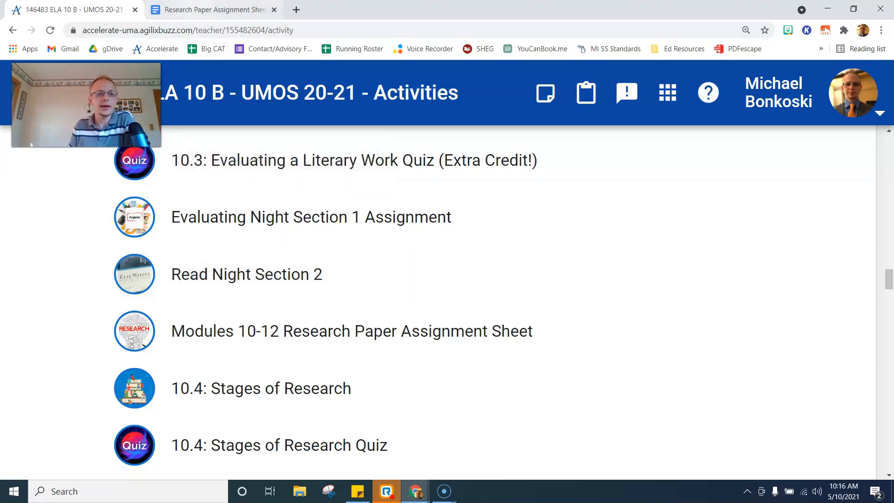
{"action": "left_click", "coordinate": [211, 9]}
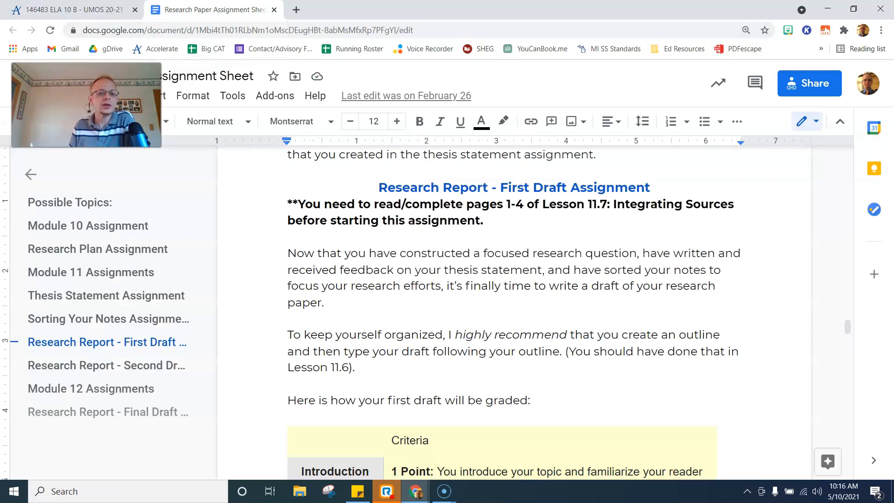
{"action": "left_click", "coordinate": [397, 121]}
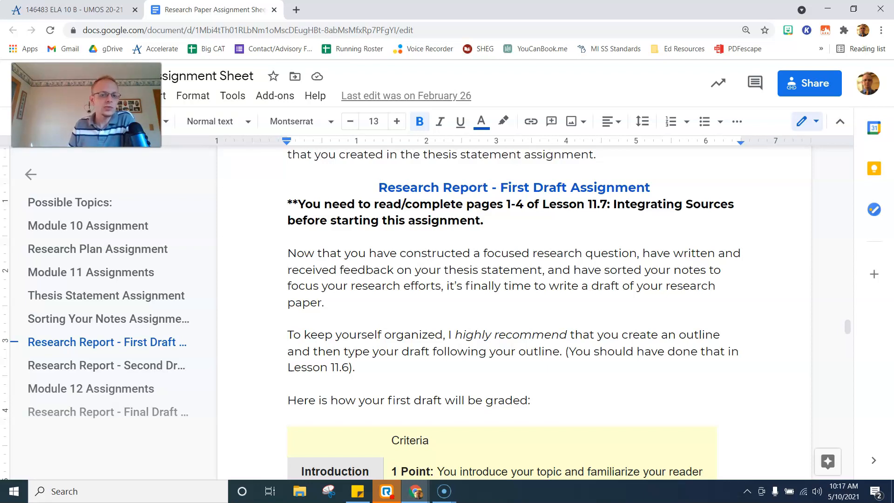
{"action": "left_click", "coordinate": [350, 121]}
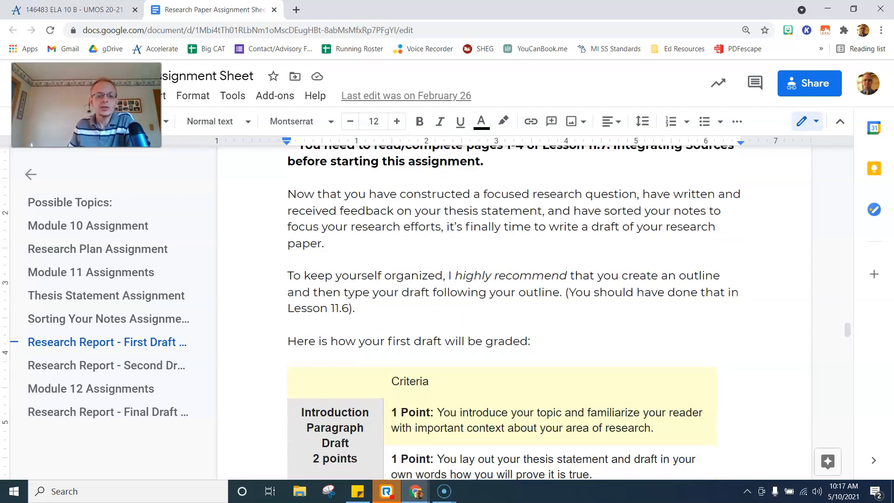
{"action": "scroll", "scroll_direction": "down", "scroll_amount": 3}
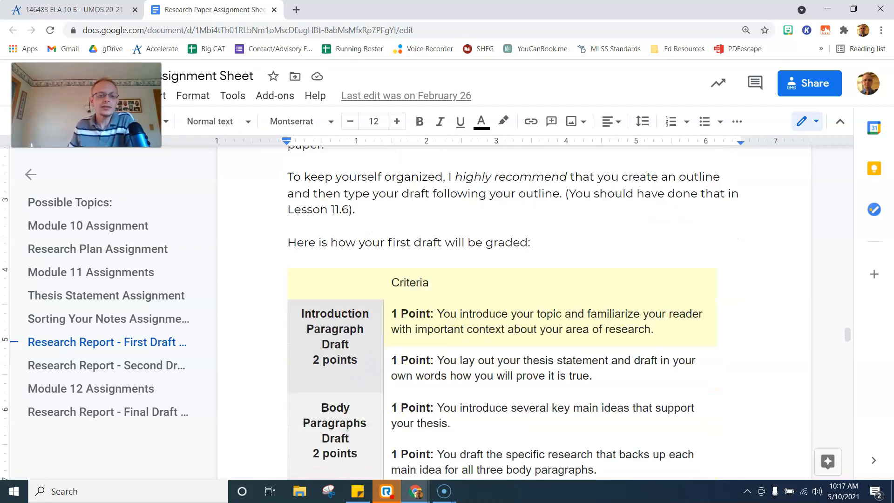
{"action": "scroll", "scroll_direction": "down", "scroll_amount": 3}
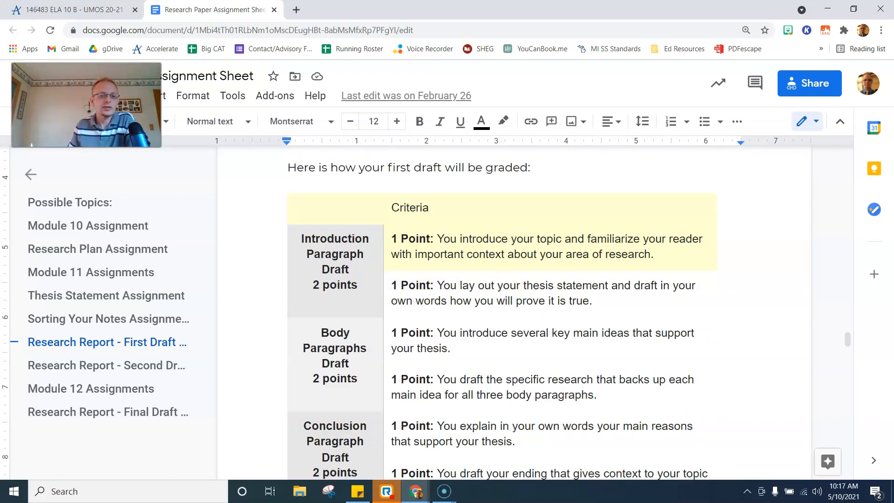
{"action": "scroll", "scroll_direction": "down", "scroll_amount": 3}
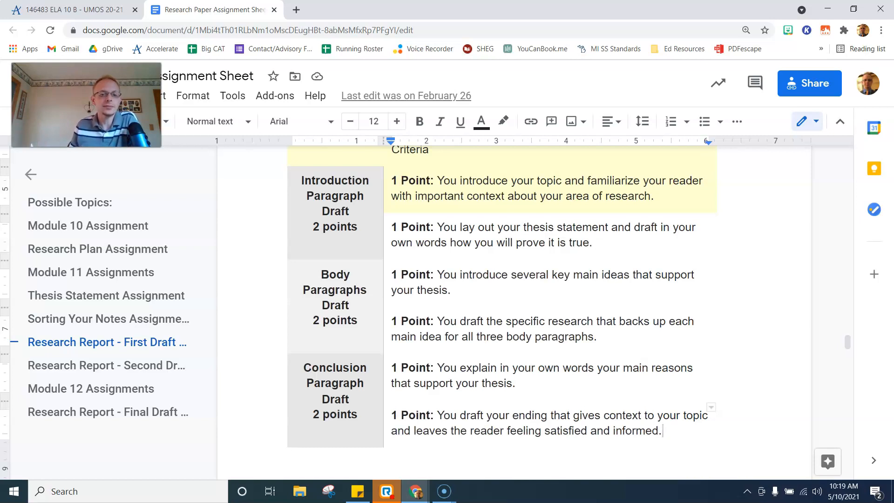
{"action": "scroll", "scroll_direction": "down", "scroll_amount": 3}
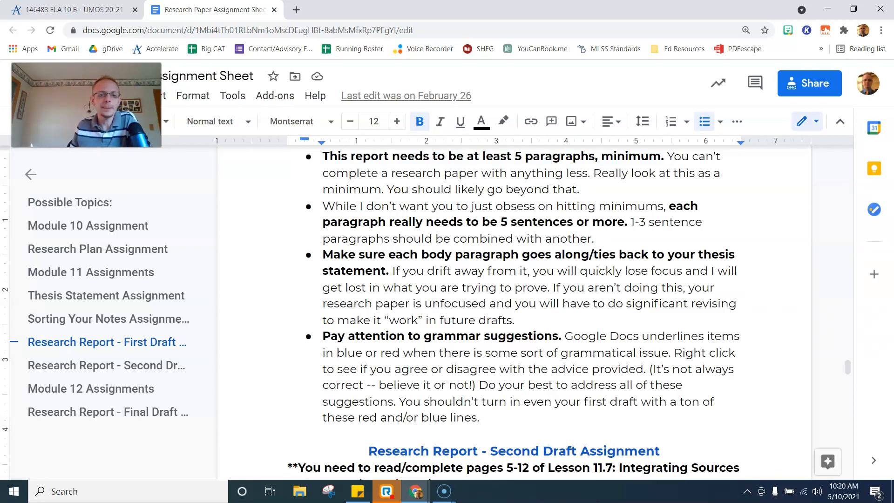
{"action": "left_click_drag", "start_coordinate": [652, 206], "coordinate": [625, 221]}
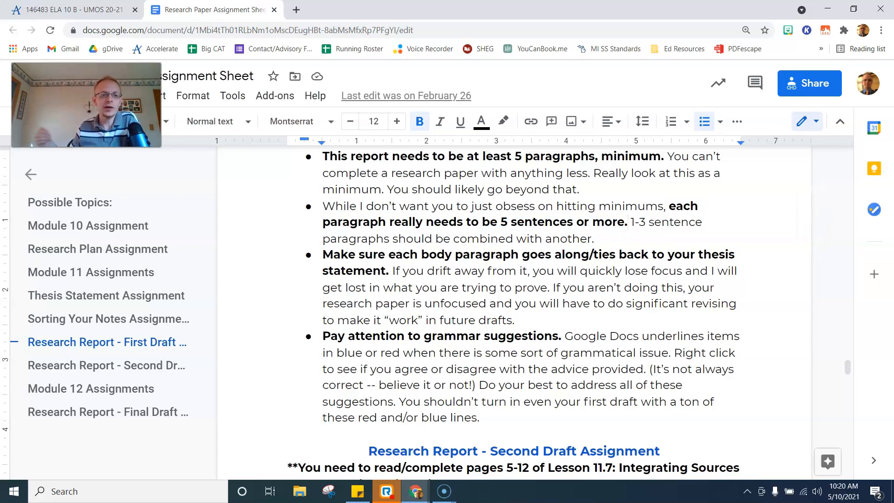
{"action": "left_click", "coordinate": [595, 238]}
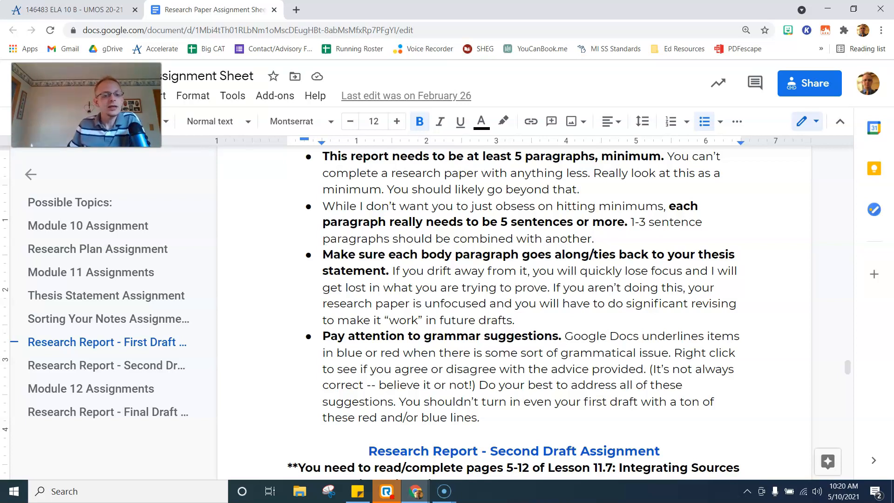
{"action": "scroll", "scroll_direction": "down", "scroll_amount": 3}
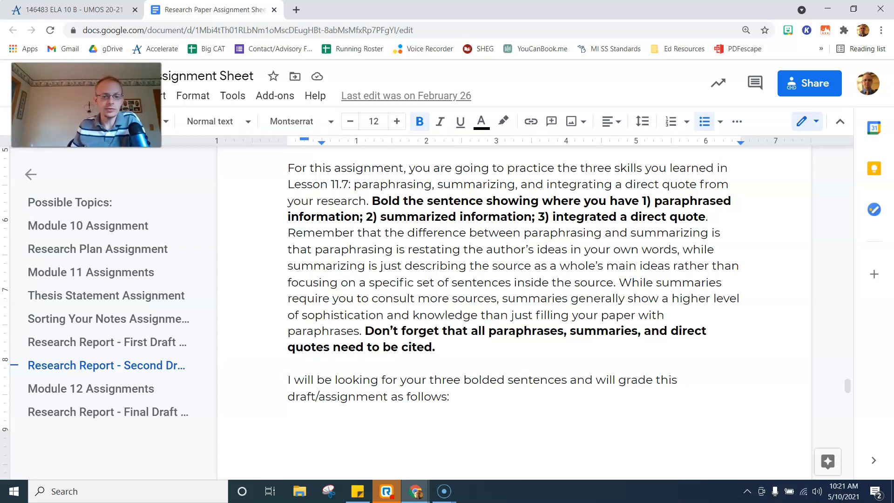
{"action": "scroll", "scroll_direction": "down", "scroll_amount": 3}
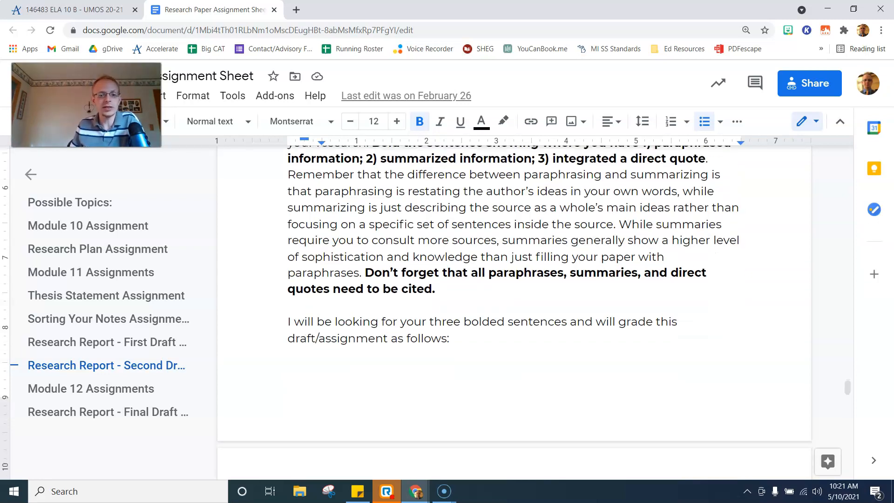